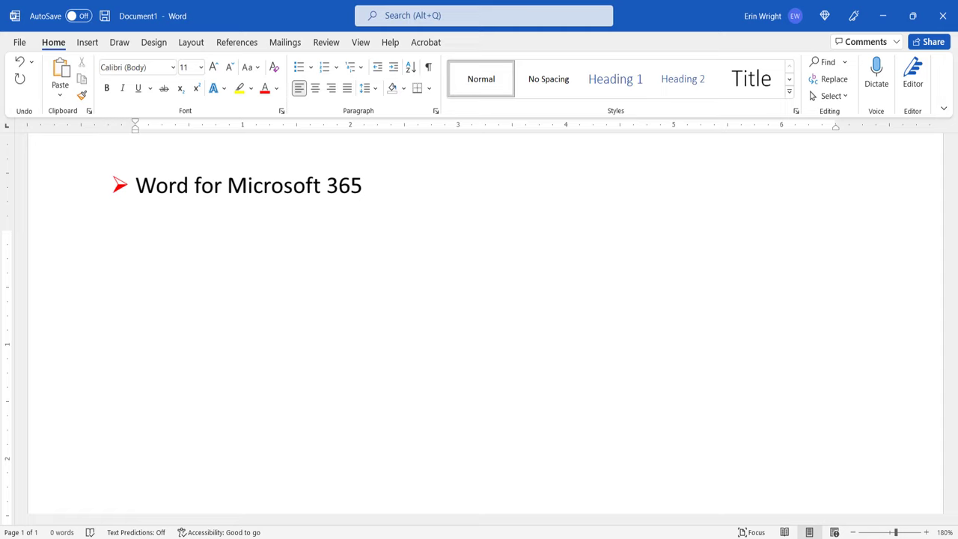
# - Open the sample document with a Level 1 heading and two Level 2 headings with body text
pyautogui.write('Word for Mac (Word for Microsoft 365 for Mac)')
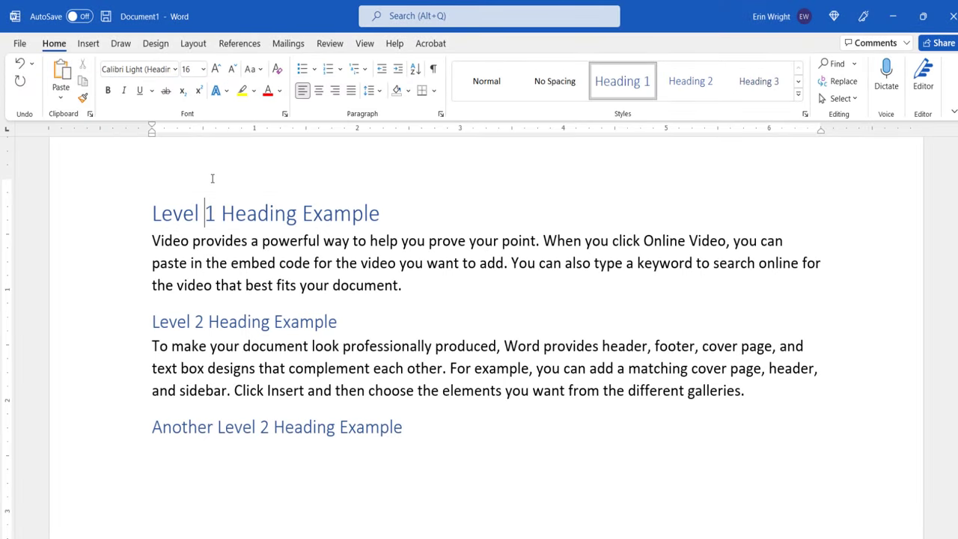
pyautogui.moveTo(336, 214)
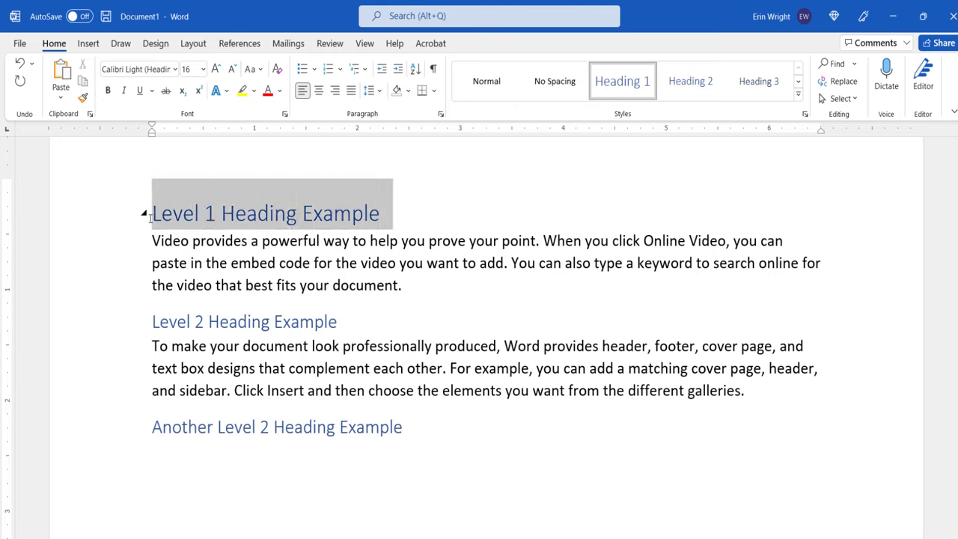
# - Apply the Article I. / Section 1.01 multilevel list to the headings
pyautogui.click(52, 43)
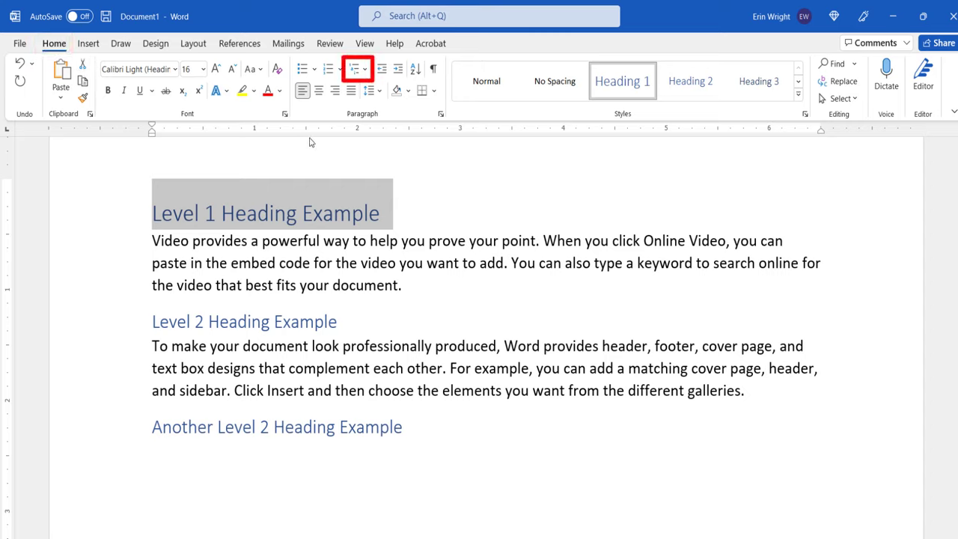
pyautogui.click(352, 68)
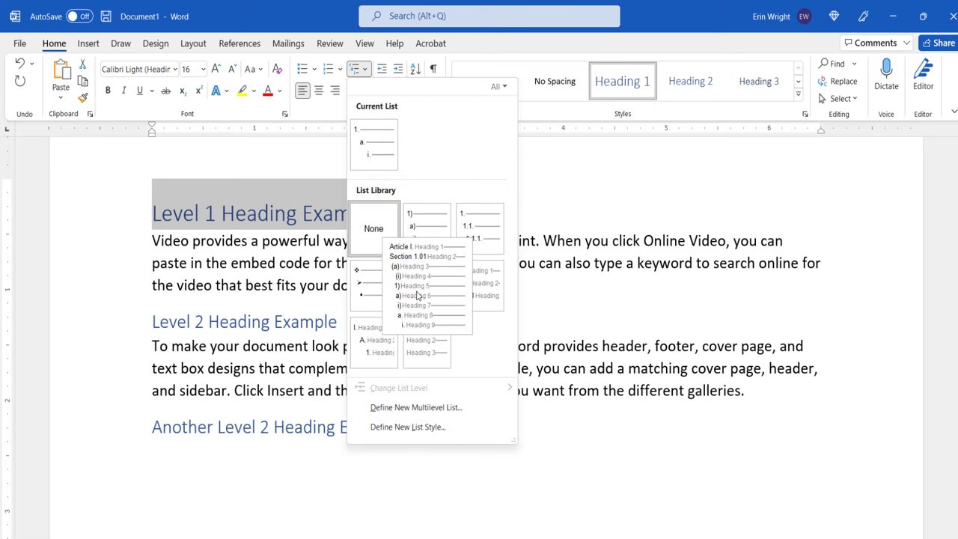
pyautogui.click(427, 265)
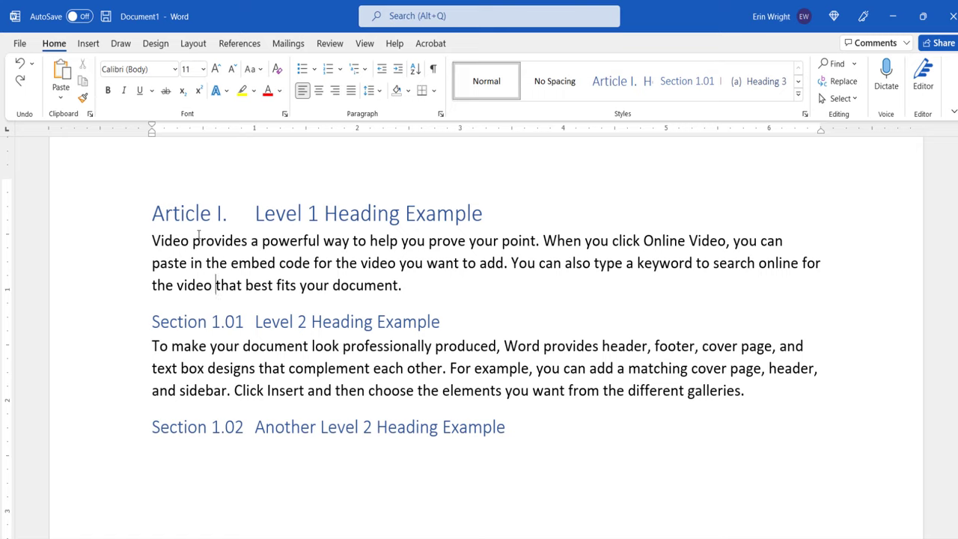
# - Select the Article I. number and choose Define New Multilevel List
pyautogui.doubleClick(180, 213)
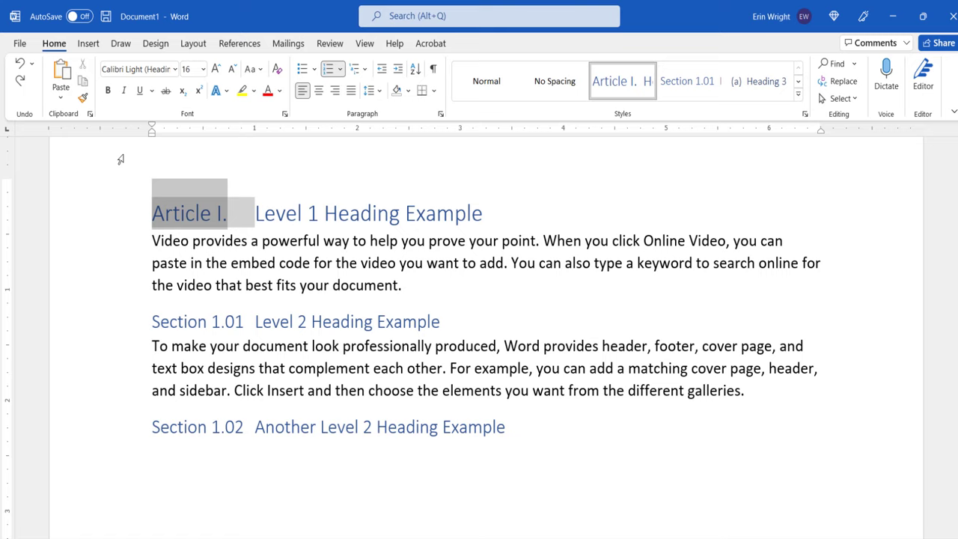
pyautogui.click(53, 43)
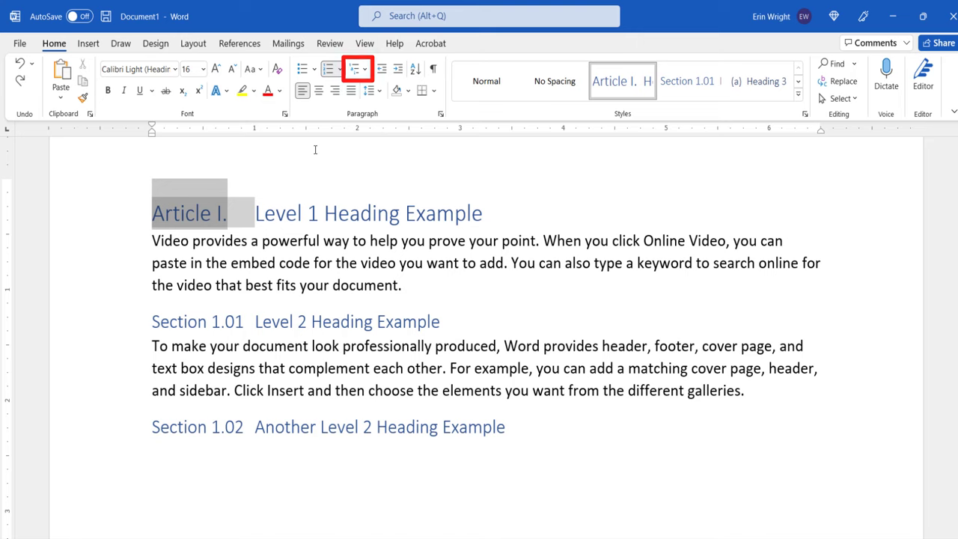
pyautogui.click(352, 69)
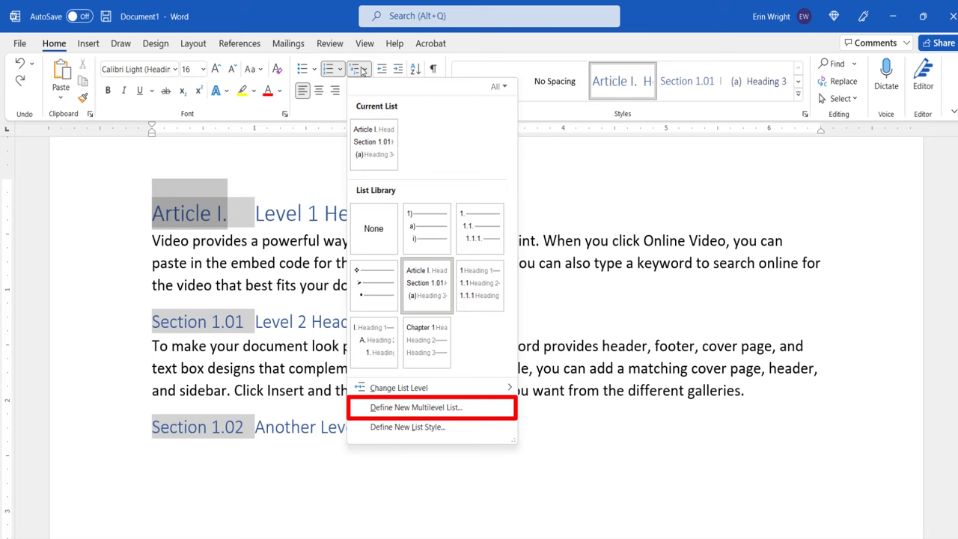
pyautogui.click(417, 408)
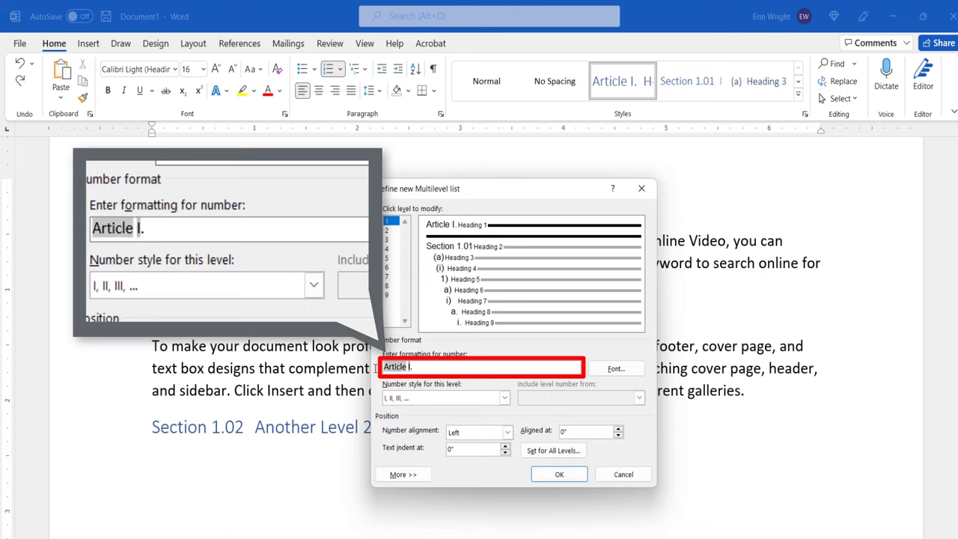
# - Relabel Level 1 as 'Case Study 1.' using 1, 2, 3 number style
pyautogui.write('Case Study I.')
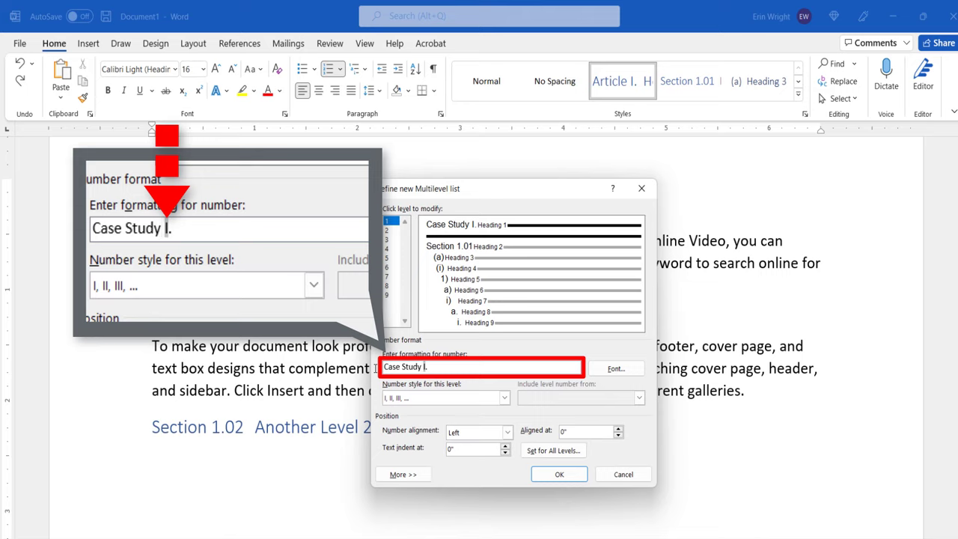
pyautogui.moveTo(371, 380)
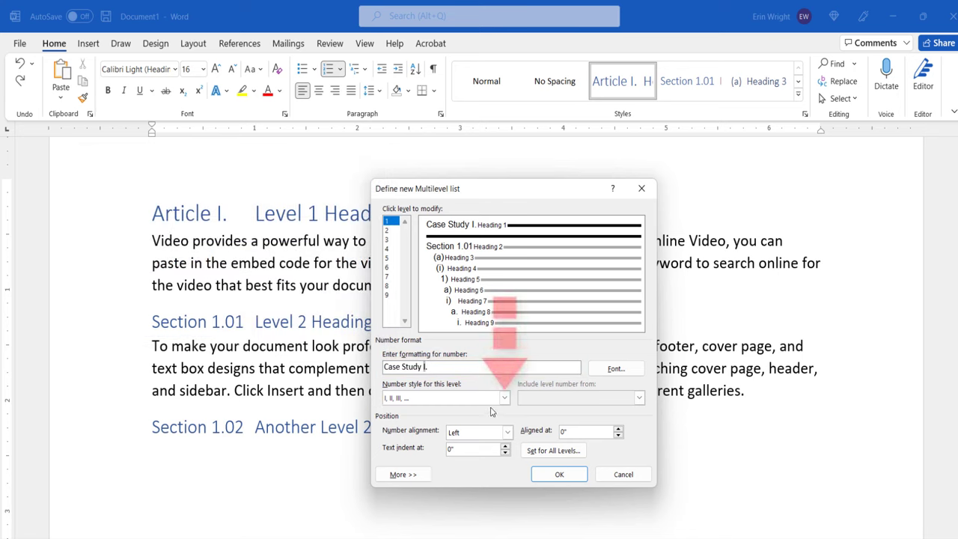
pyautogui.click(503, 397)
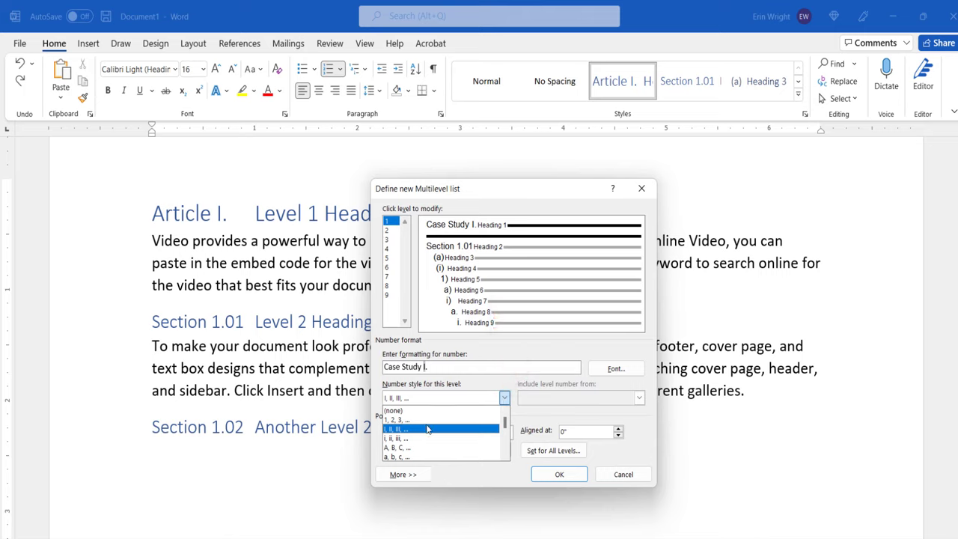
pyautogui.click(401, 420)
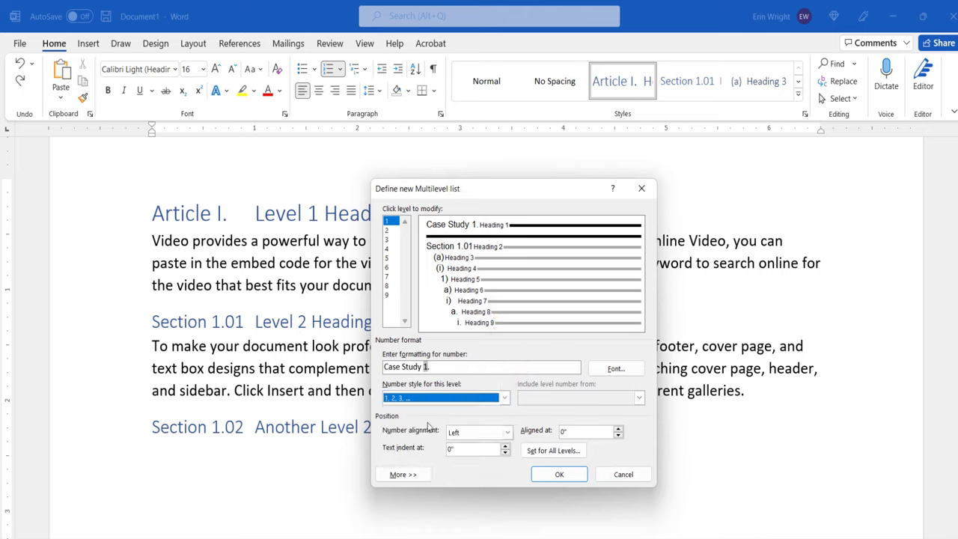
pyautogui.click(615, 367)
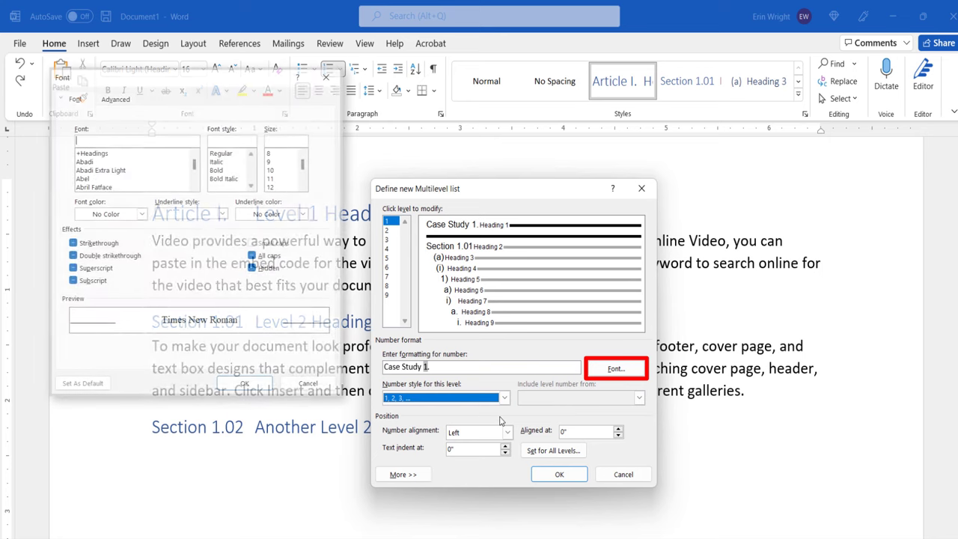
pyautogui.click(615, 368)
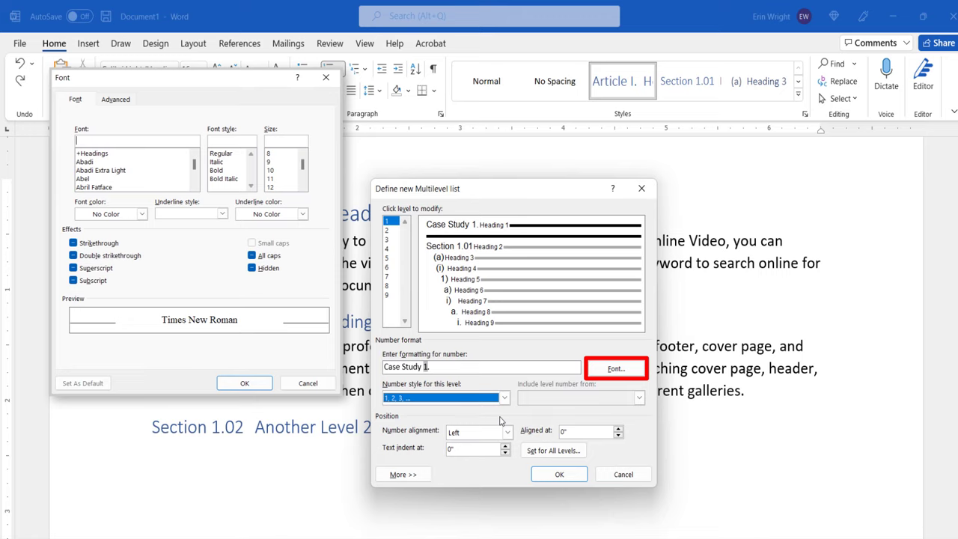
pyautogui.moveTo(496, 416)
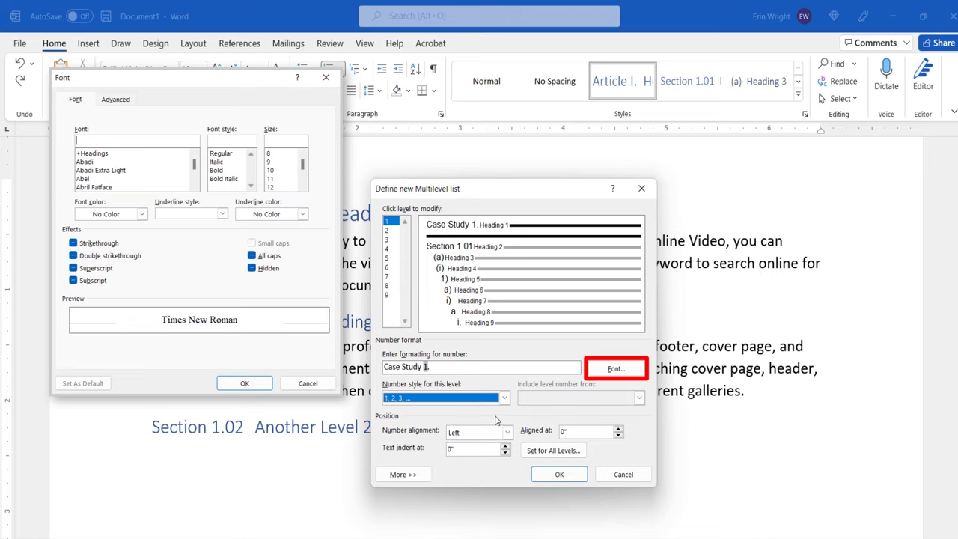
pyautogui.moveTo(489, 417)
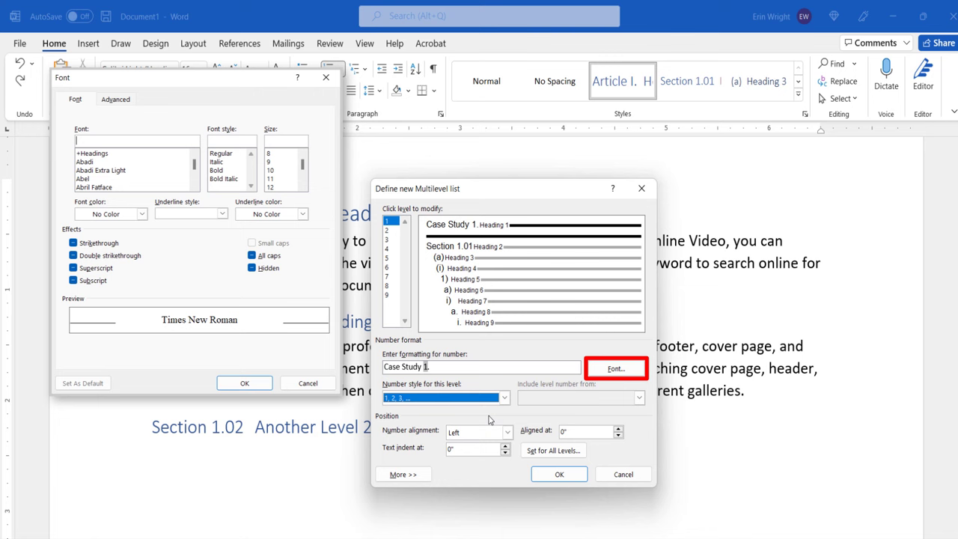
pyautogui.click(306, 383)
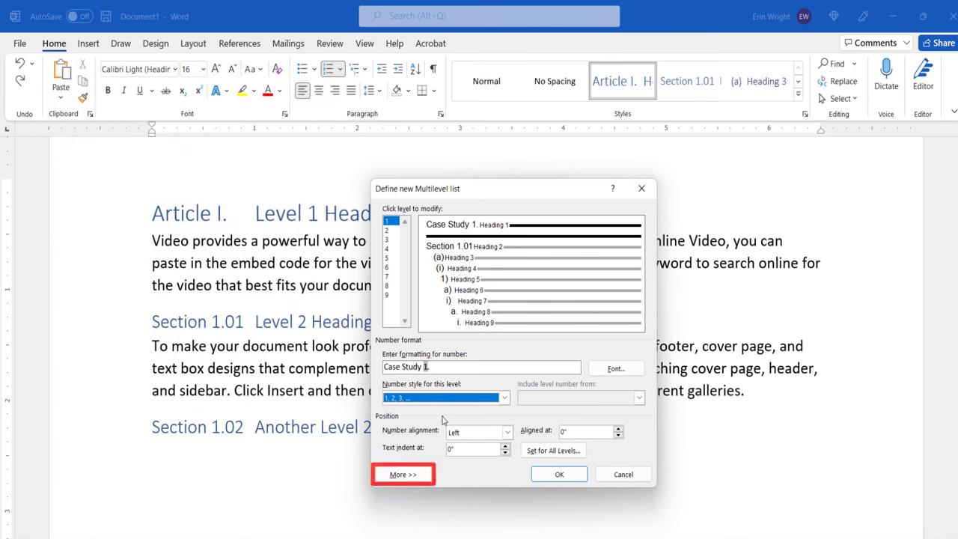
# - Expand the More options and set the Level 1 number to be followed by a space
pyautogui.click(403, 473)
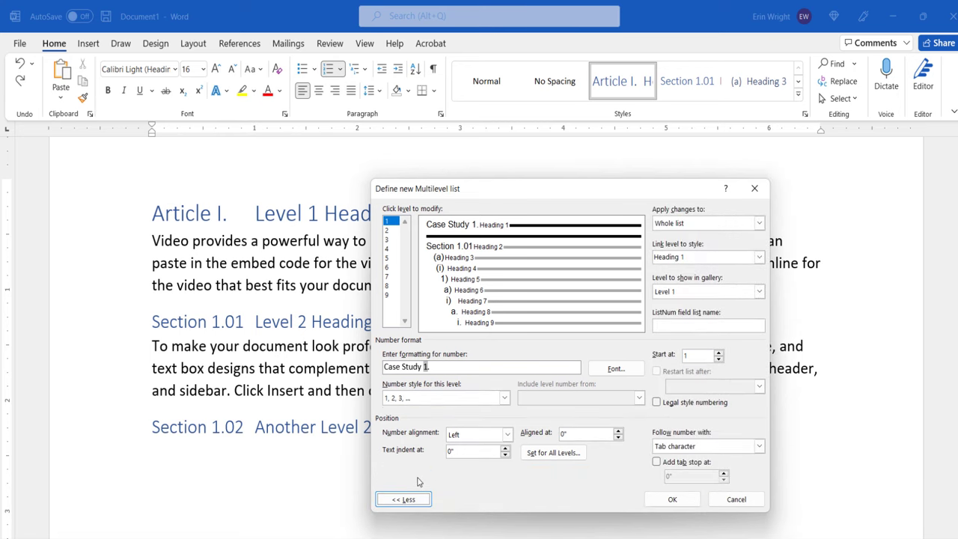
pyautogui.moveTo(457, 480)
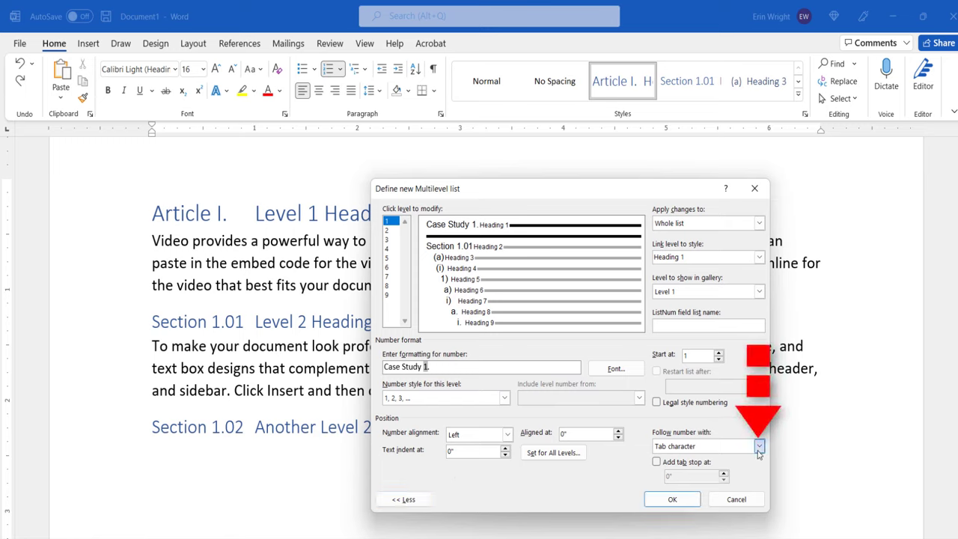
pyautogui.click(755, 446)
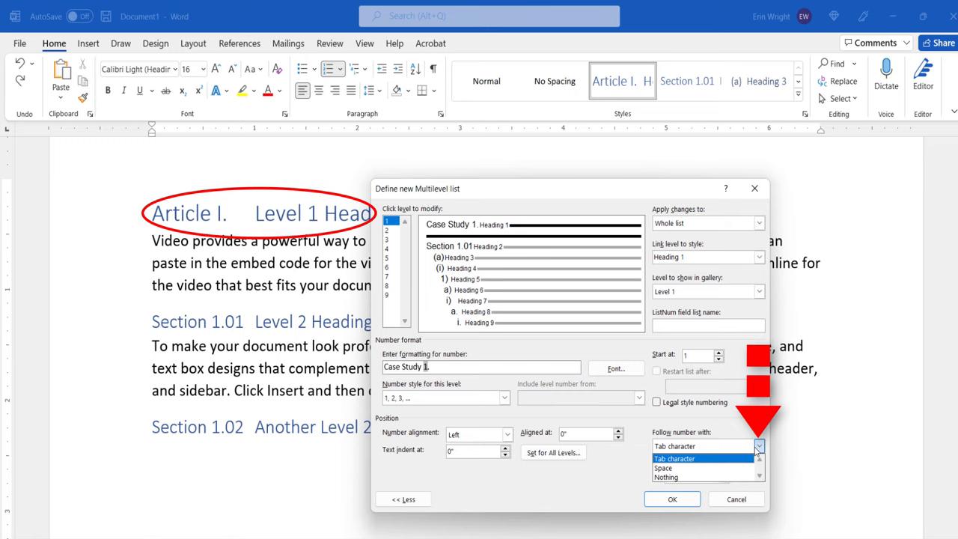
pyautogui.click(678, 468)
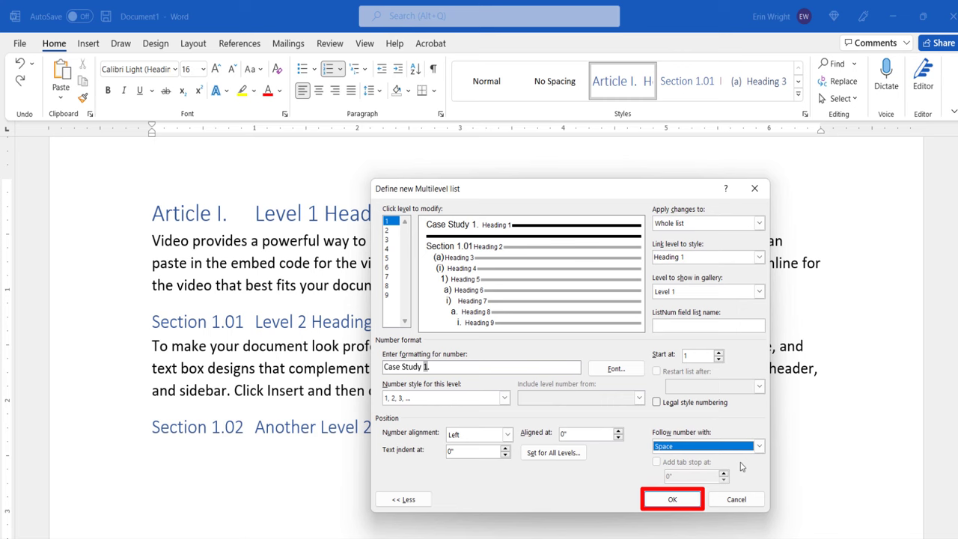
# - Confirm the list definition, then type 'How to Create a Custom Heading Style in Word for Mac'
pyautogui.click(673, 498)
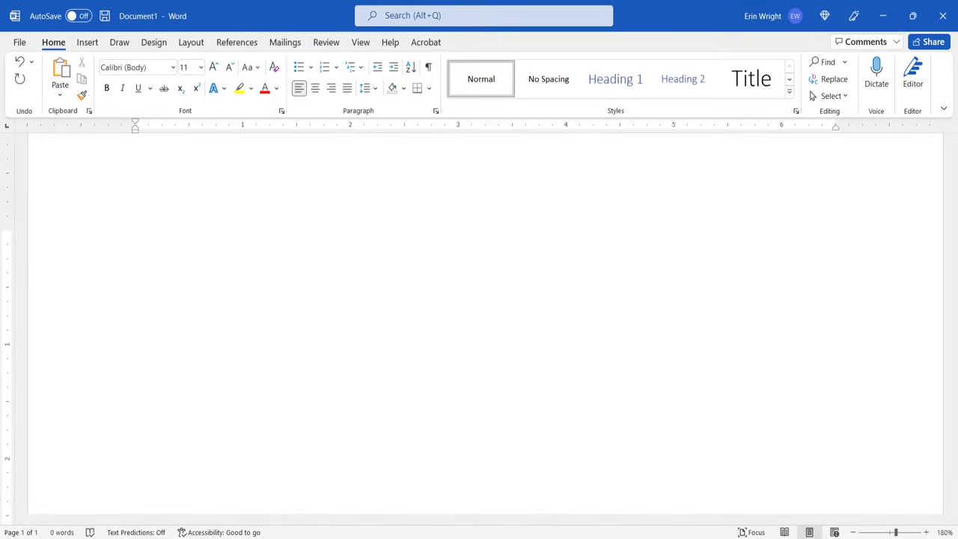
pyautogui.write('How to Create a Custom Heading Style in Microsoft Word')
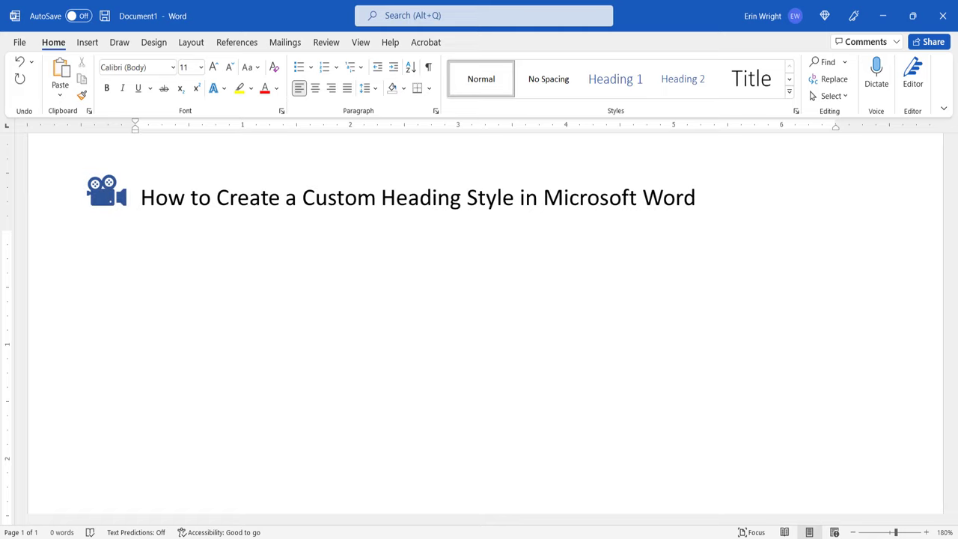
pyautogui.write('How to Create a Custom Heading Style in Word for Mac')
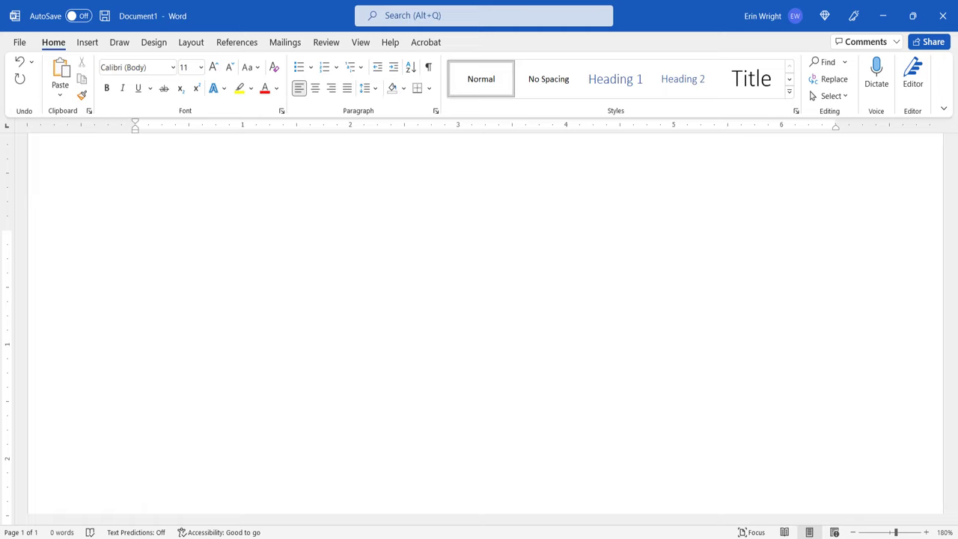
pyautogui.write('erinwright')
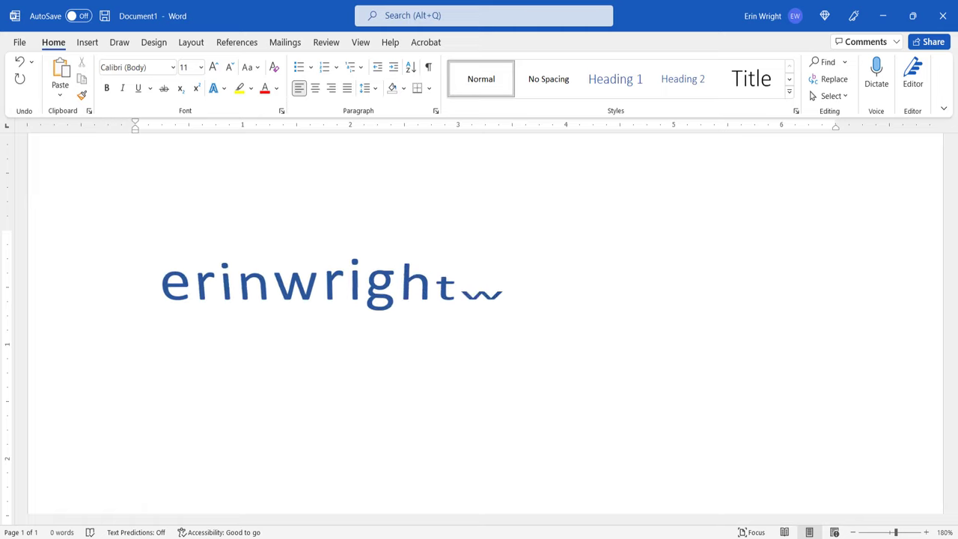
pyautogui.write('writing.com')
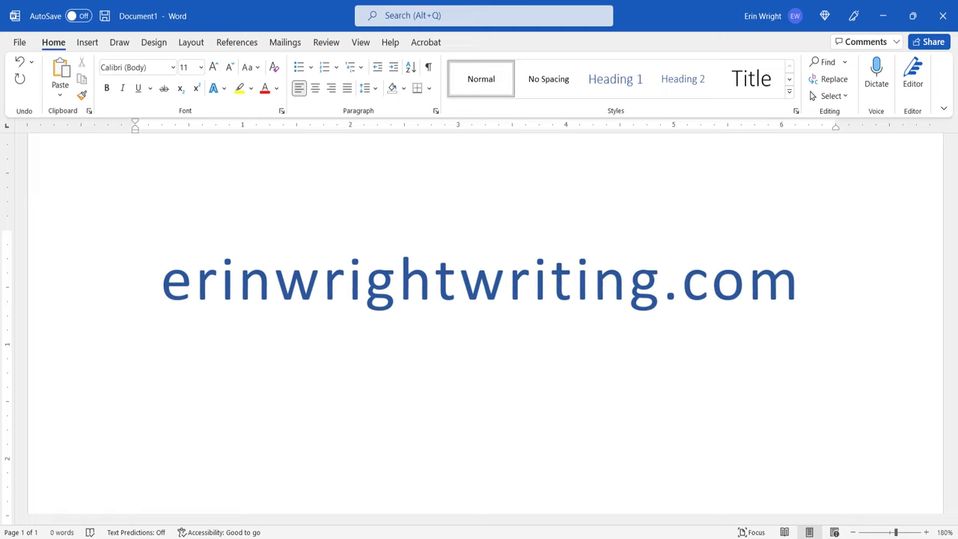